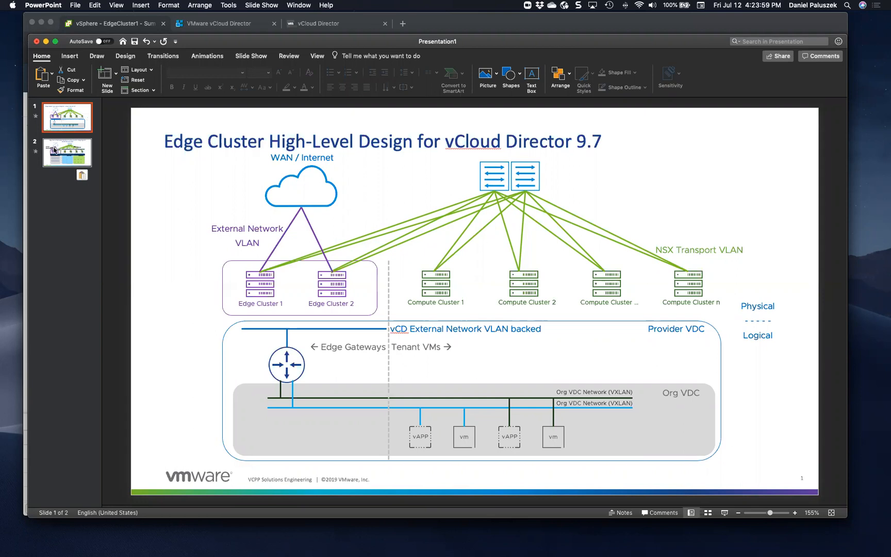
Switch from the PowerPoint design slide to the vSphere Client tab showing EdgeCluster1's Summary
left_click(66, 151)
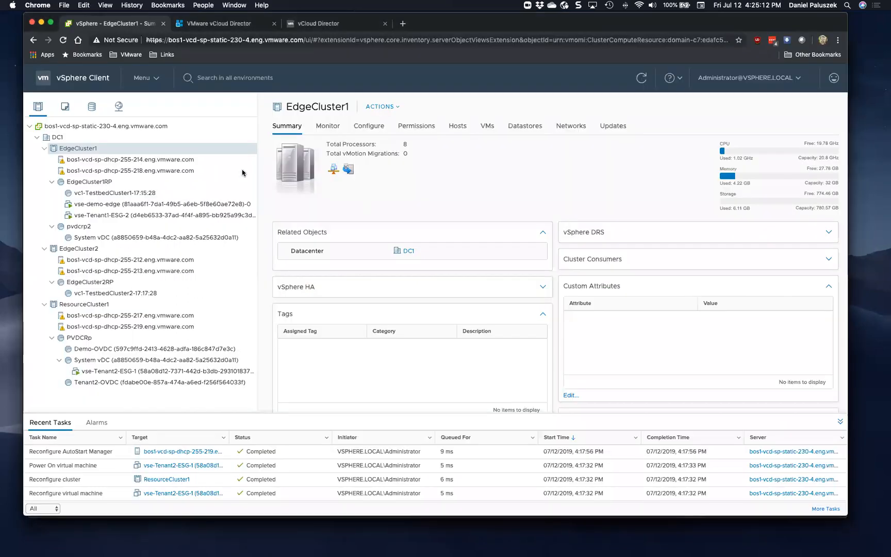
View the EdgeCluster1RP and EdgeCluster2RP resource pool summaries in the Hosts and Clusters tree
left_click(142, 77)
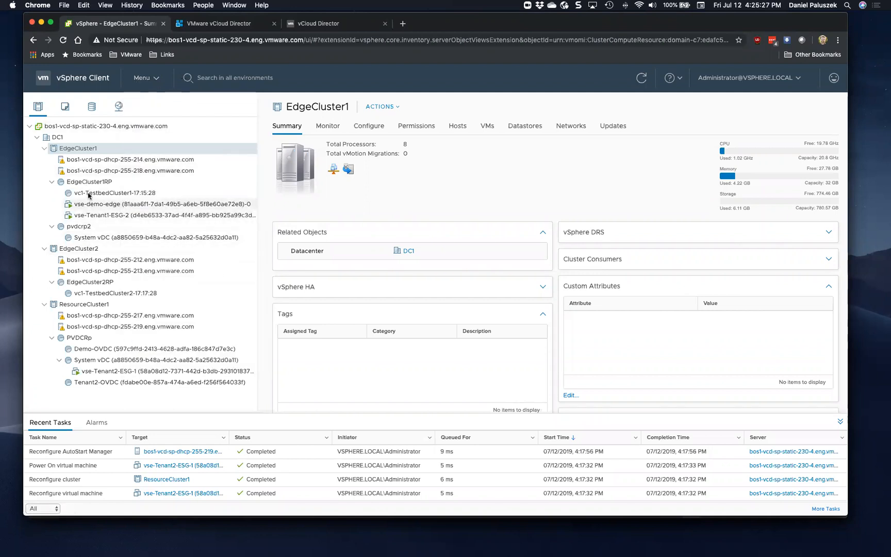
left_click(90, 181)
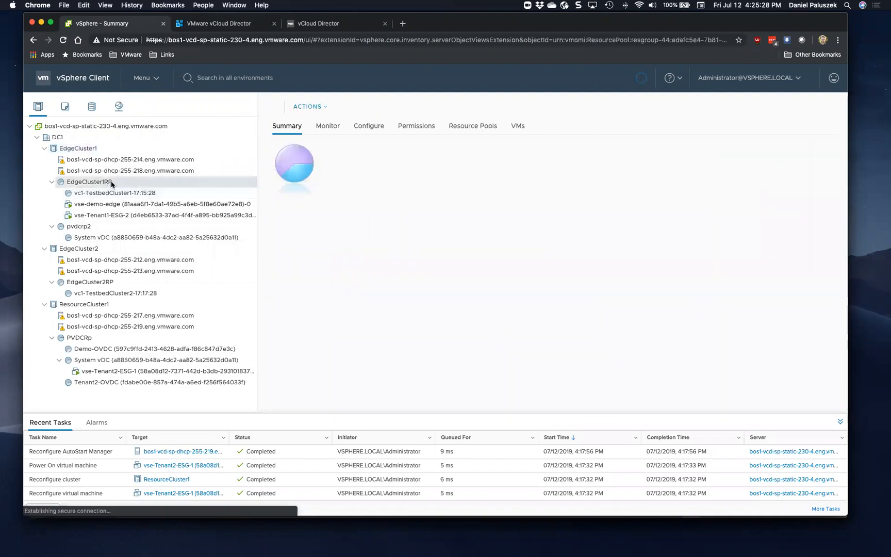
left_click(90, 182)
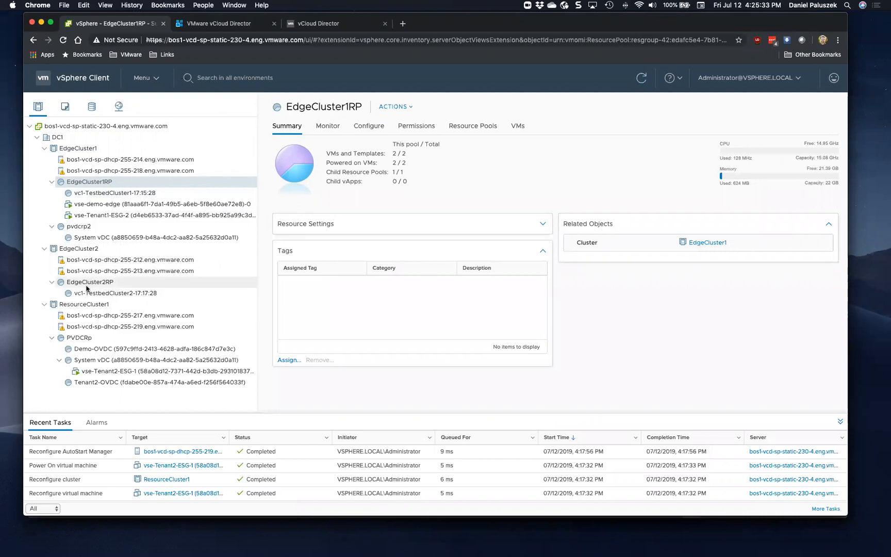
left_click(90, 282)
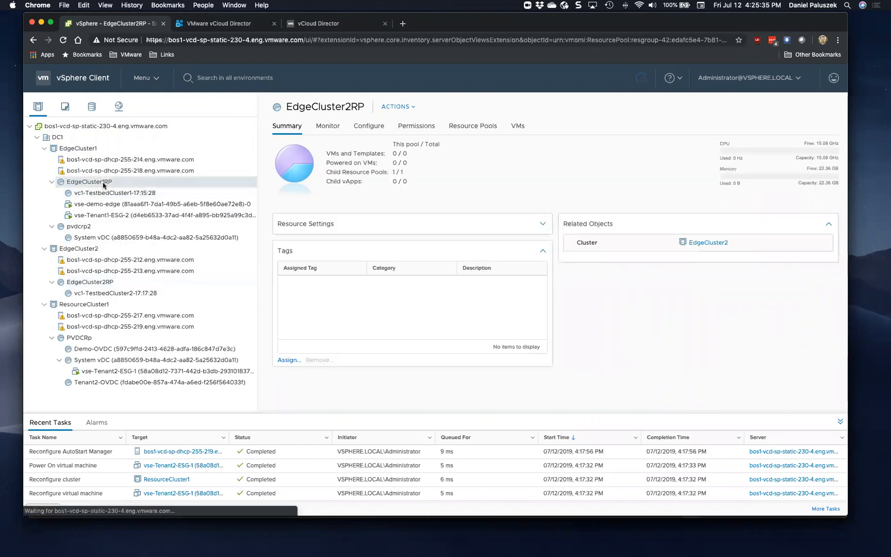
left_click(89, 182)
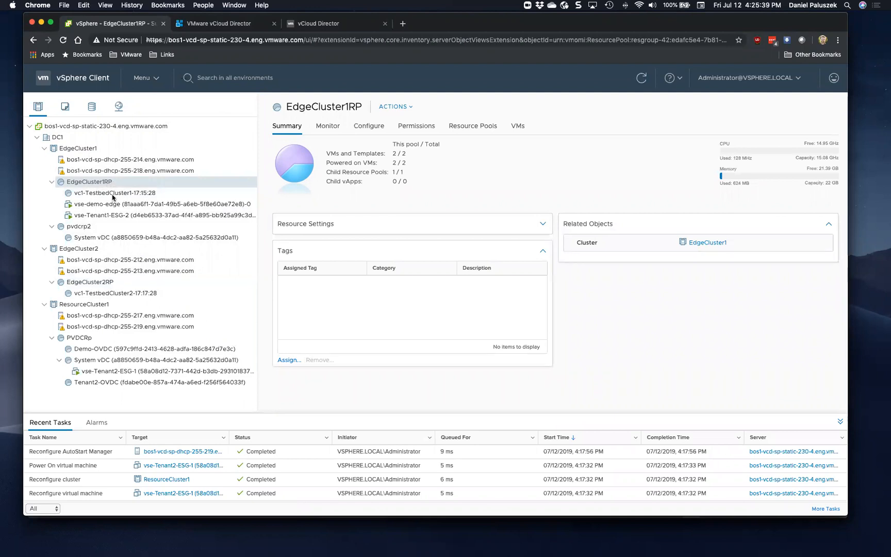
Alternate between EdgeCluster1RP and EdgeCluster2RP to compare their summaries, ending on EdgeCluster2RP
left_click(90, 282)
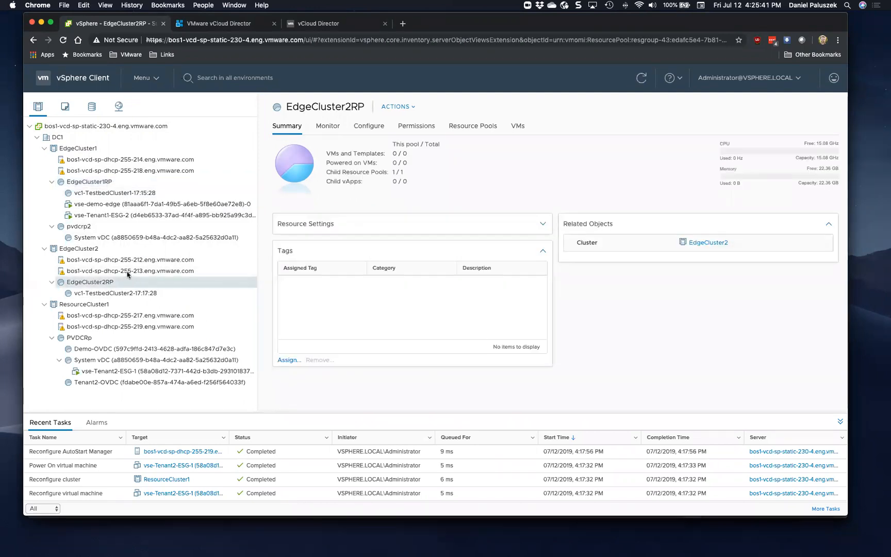
left_click(89, 181)
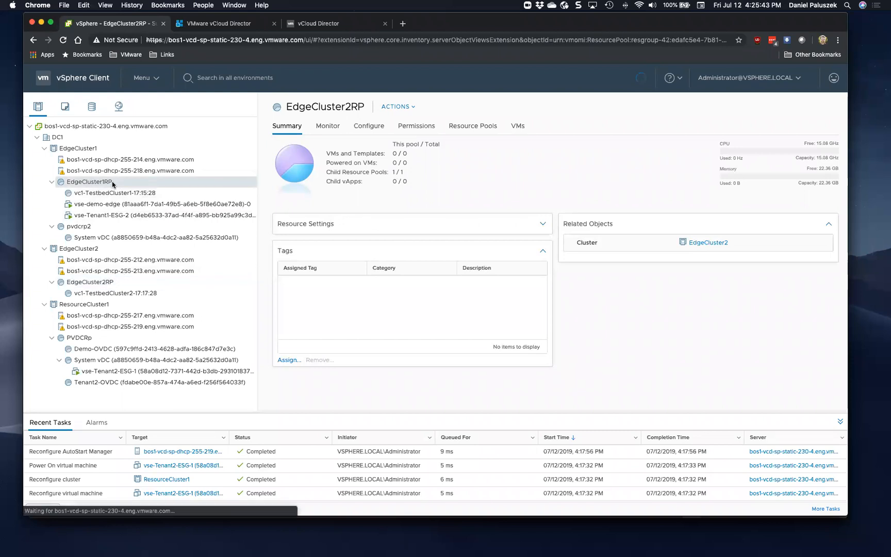
left_click(89, 182)
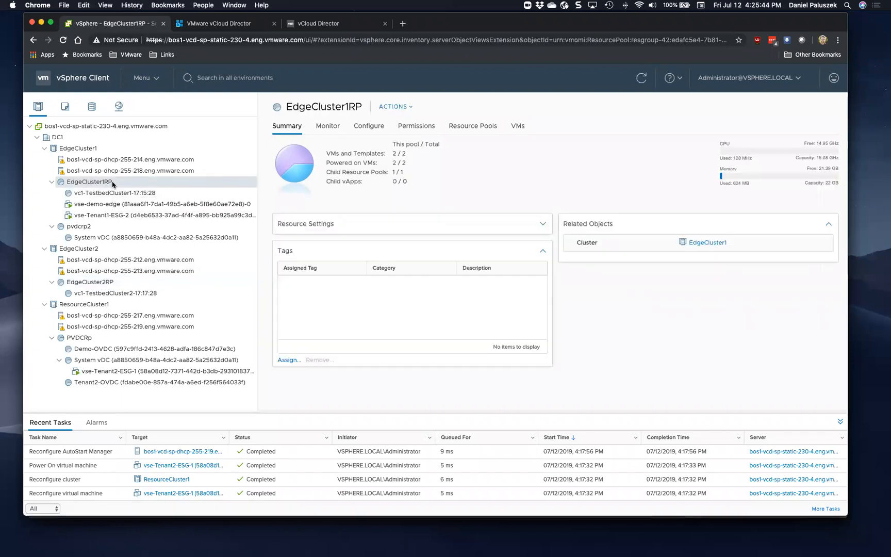
left_click(88, 282)
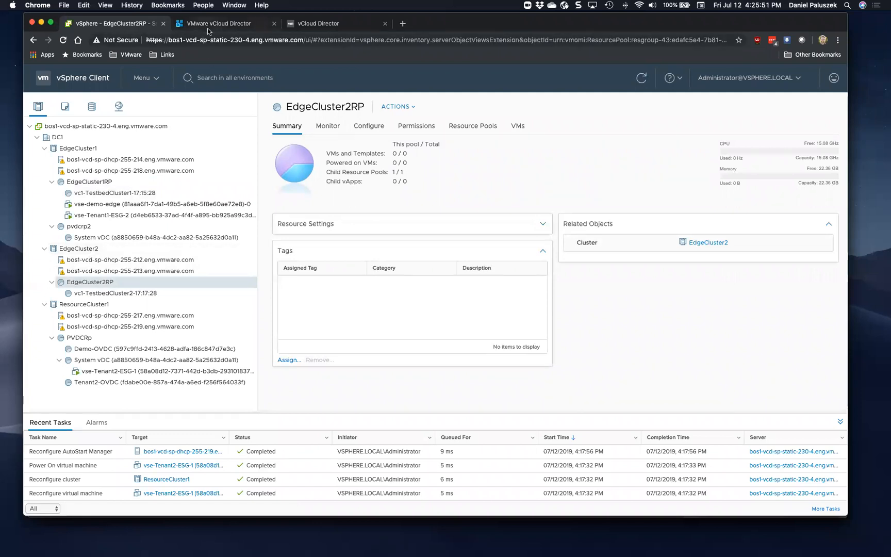
mouse_move(222, 24)
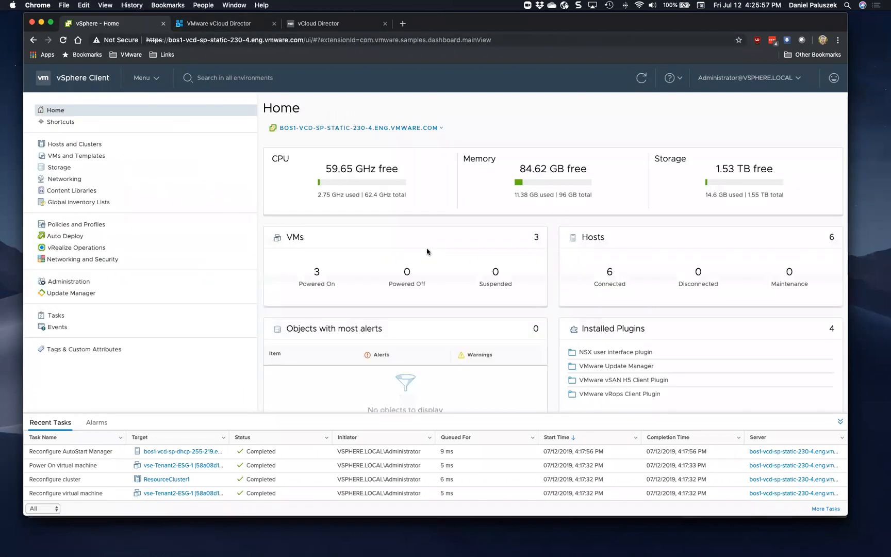
mouse_move(65, 236)
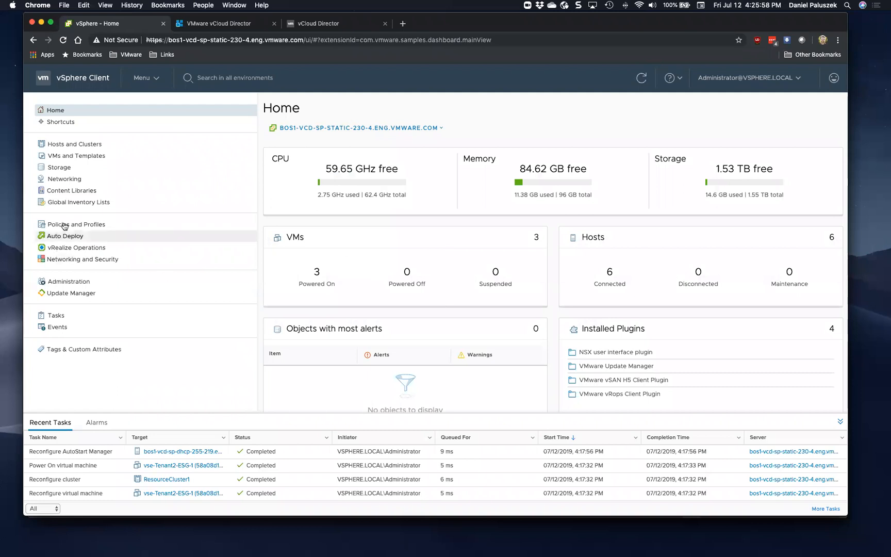
mouse_move(88, 270)
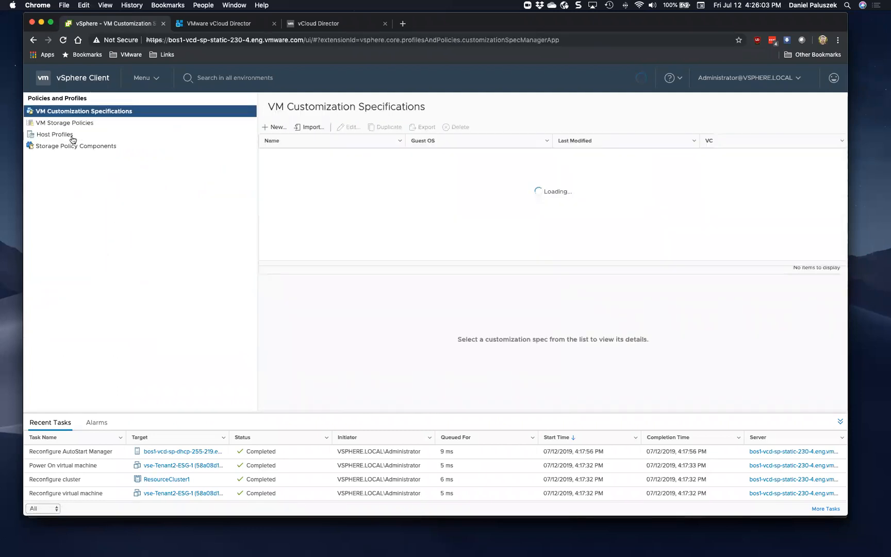
Review the Development1 storage policy's rules and compatible NFS datastores, then head to Networking and Security
left_click(64, 122)
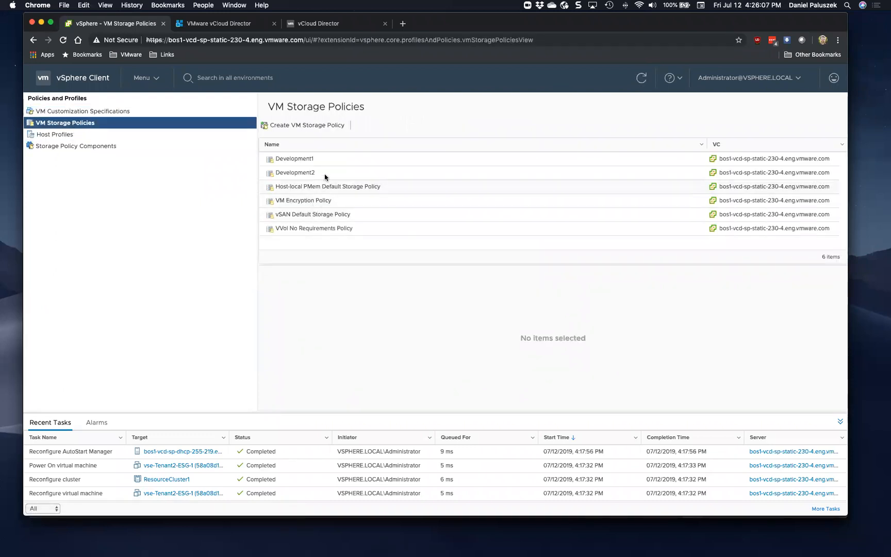
left_click(294, 158)
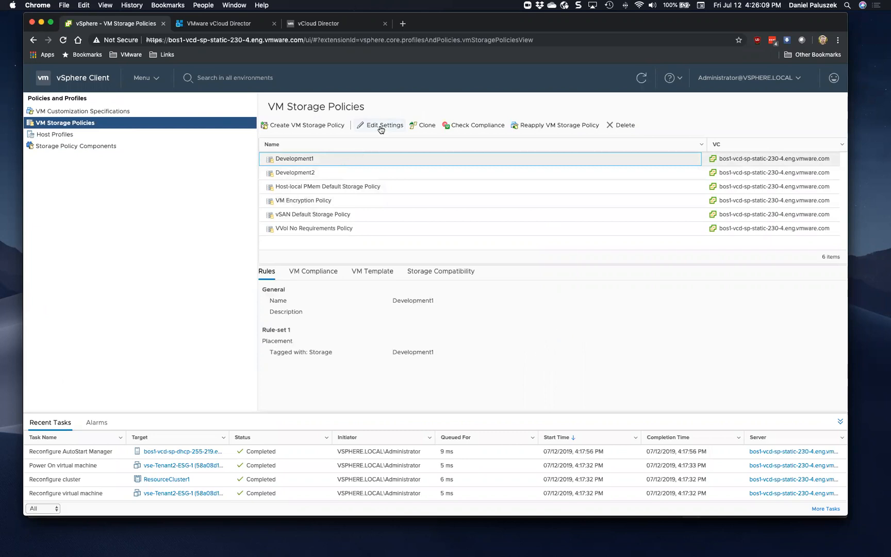
left_click(440, 271)
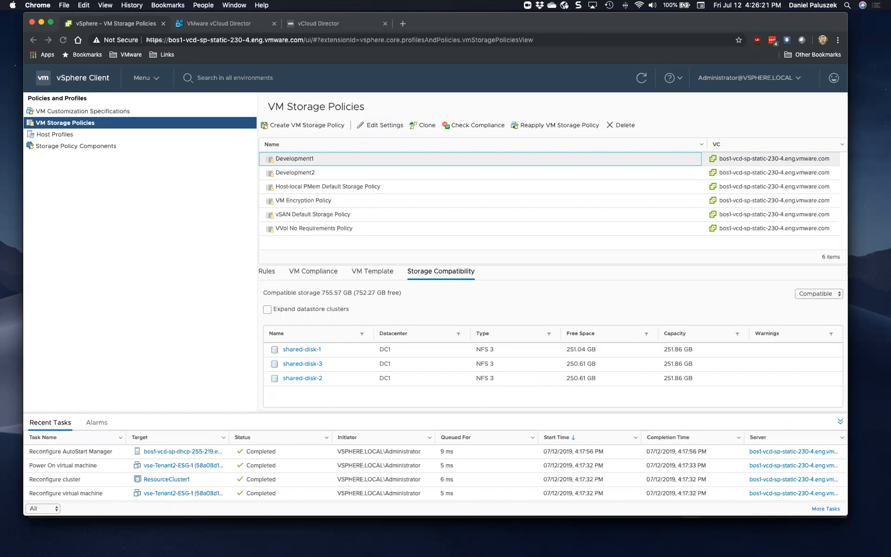
mouse_move(338, 173)
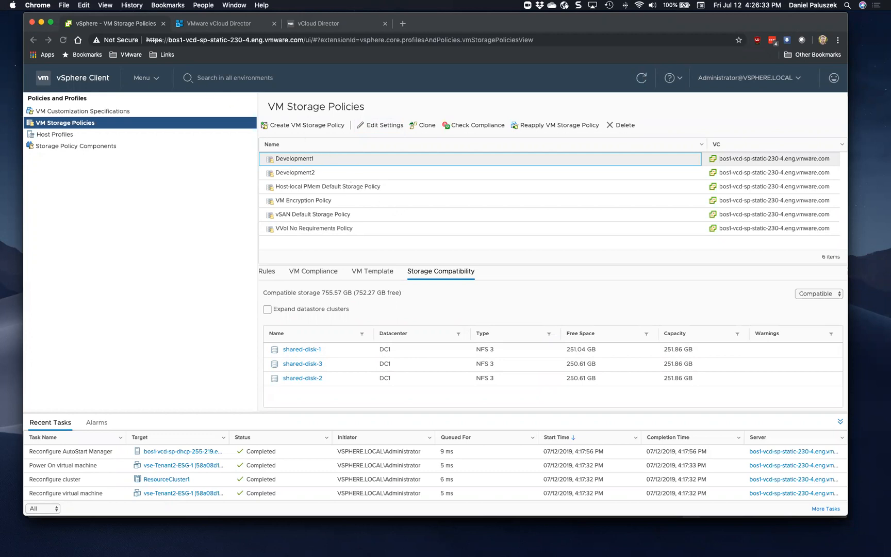
left_click(142, 77)
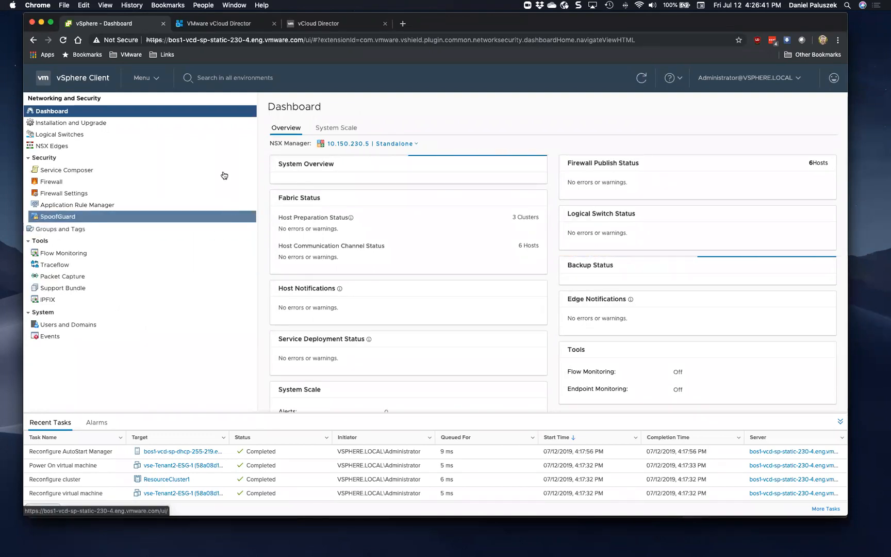
Navigate NSX Installation and Upgrade to Logical Network Settings and list the transport zones
left_click(51, 145)
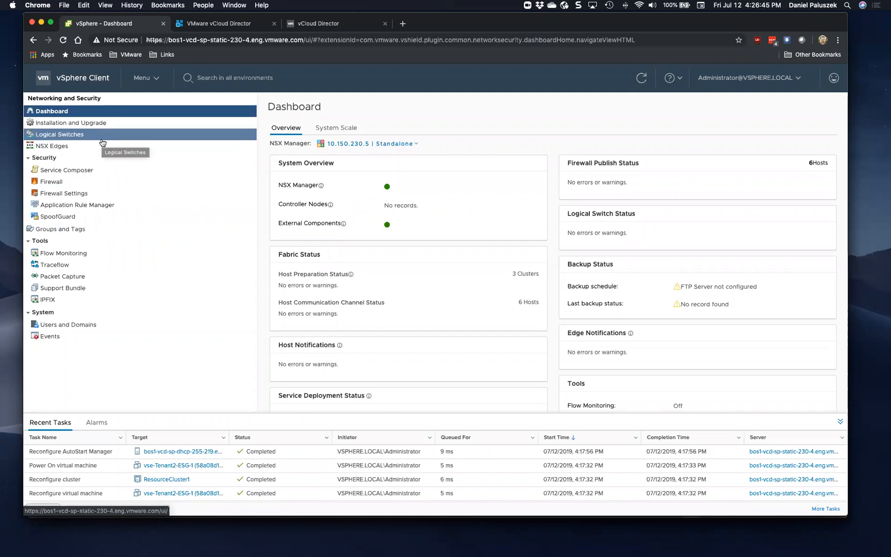
left_click(71, 123)
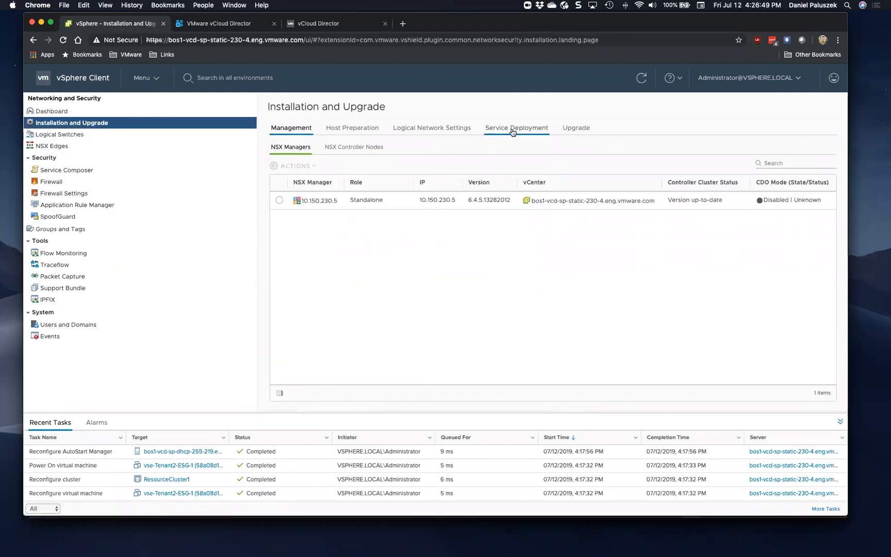
left_click(431, 126)
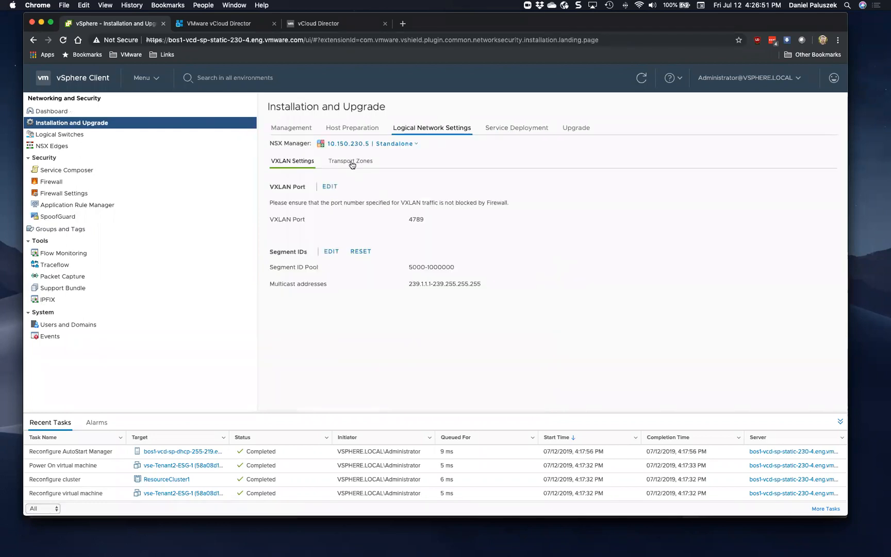
left_click(350, 161)
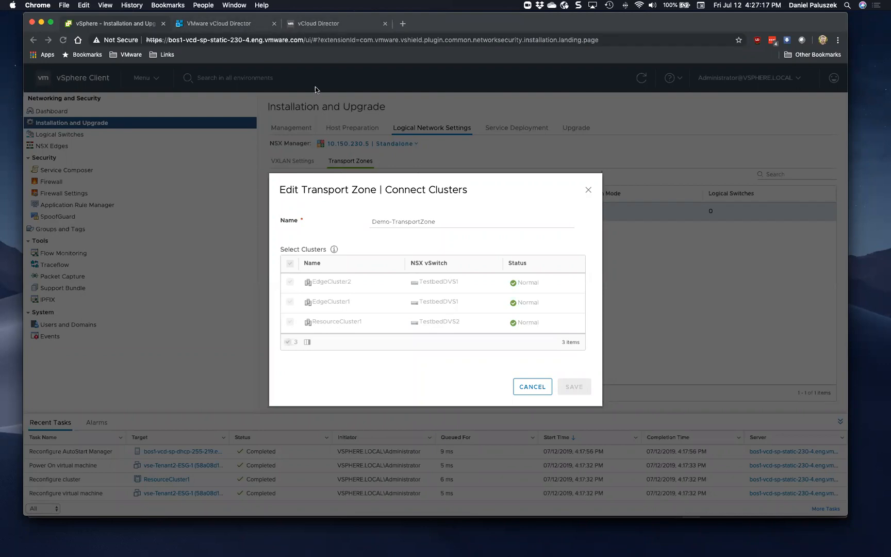
mouse_move(220, 24)
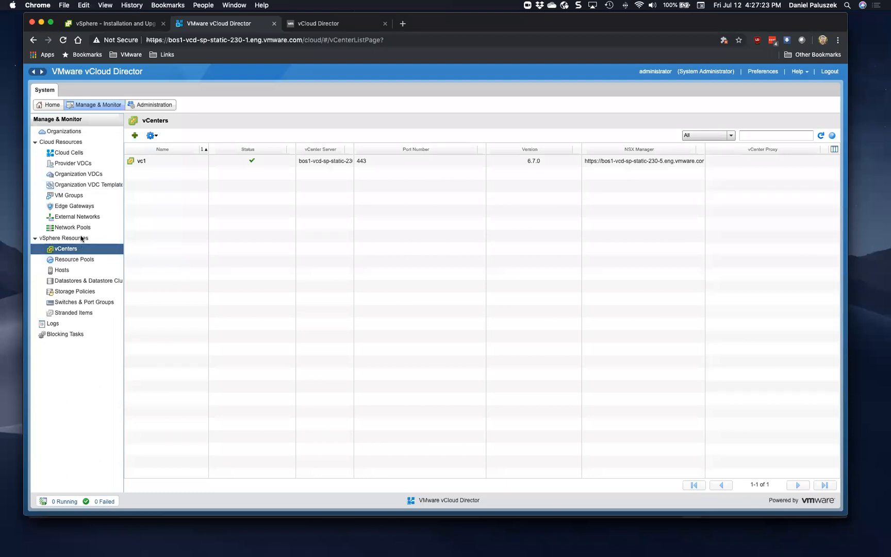
Sync the Demo-VXLAN Network Pool from the Network Pools list, then return to the vSphere inventory
left_click(73, 227)
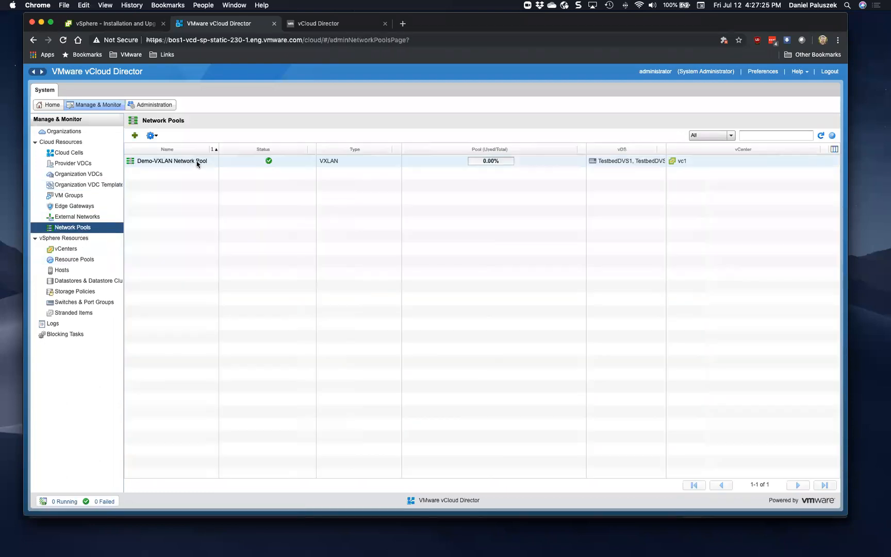
right_click(170, 161)
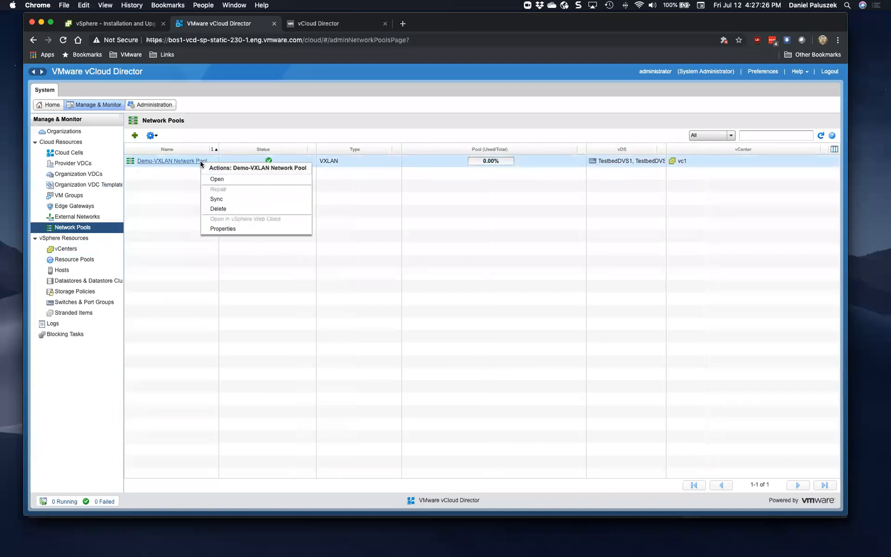
mouse_move(237, 202)
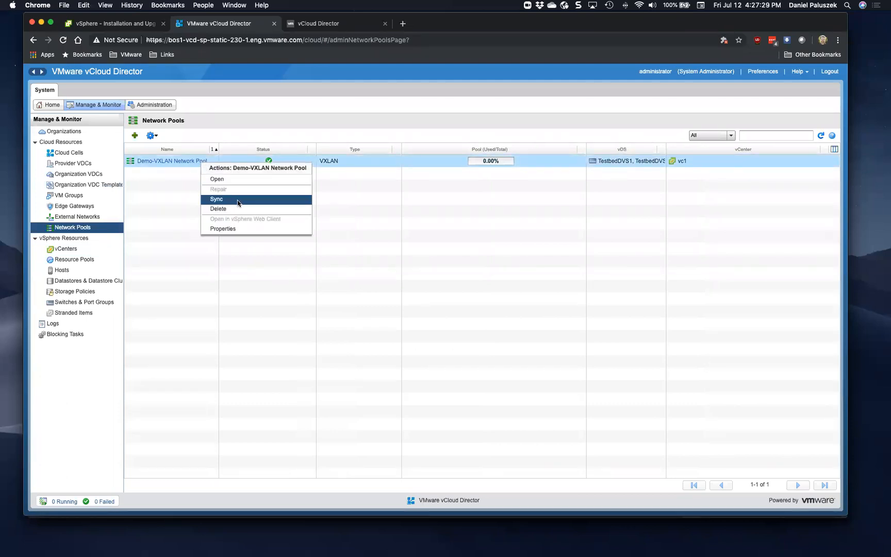
left_click(216, 199)
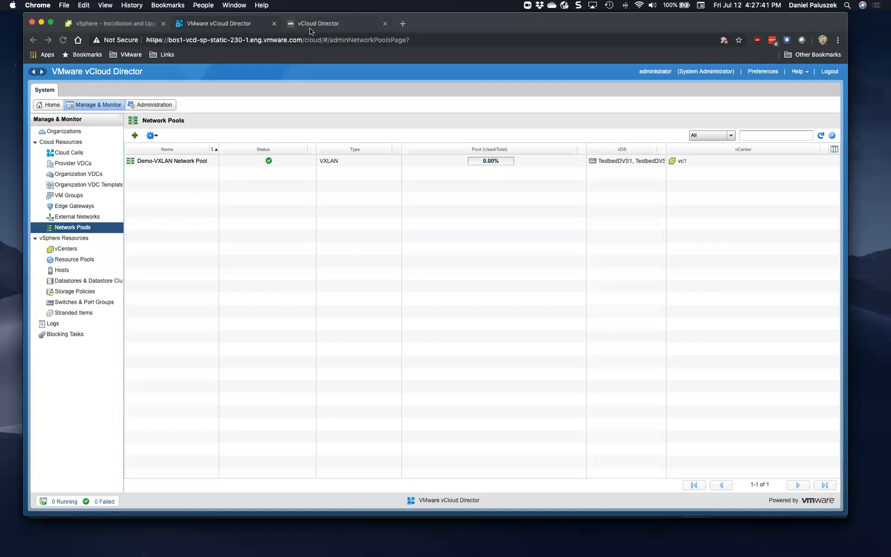
mouse_move(315, 23)
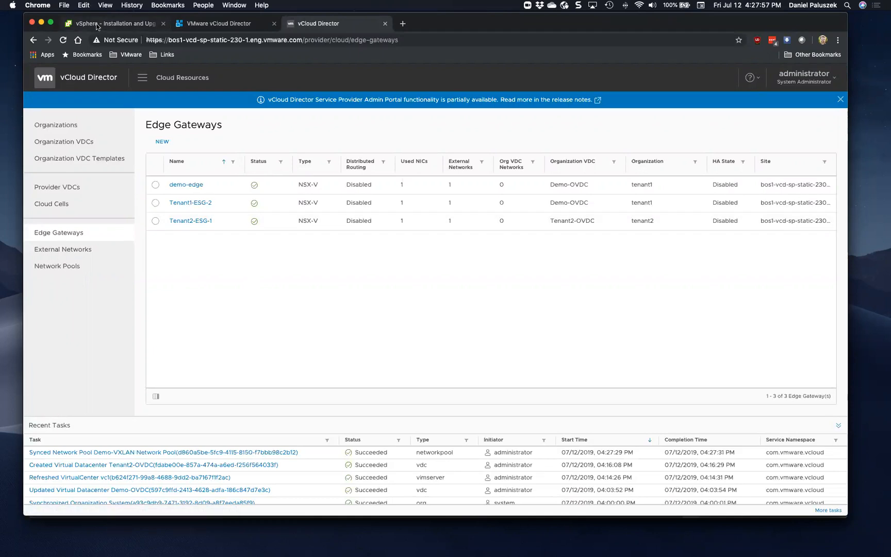
left_click(113, 24)
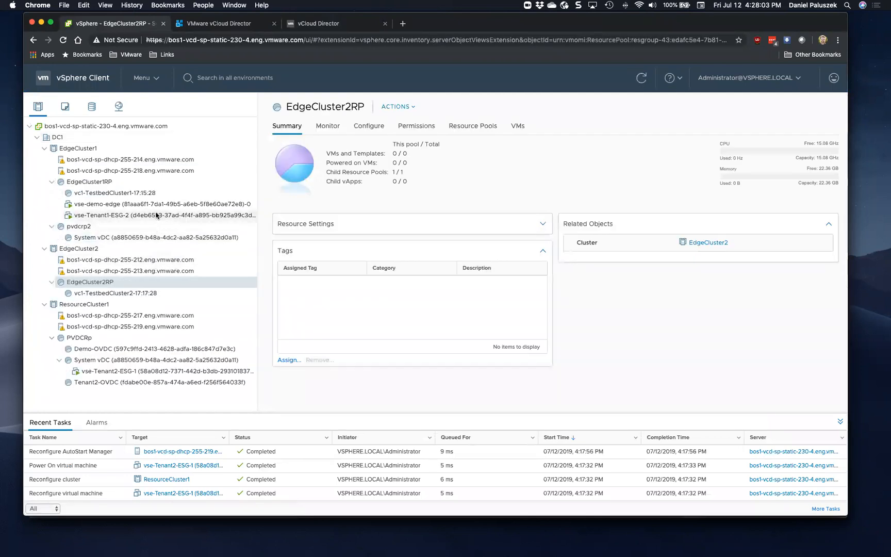
Review the vse-Tenant1-ESG-2 edge VM summary in EdgeCluster1RP, then return to vCloud Director Edge Gateways
left_click(164, 214)
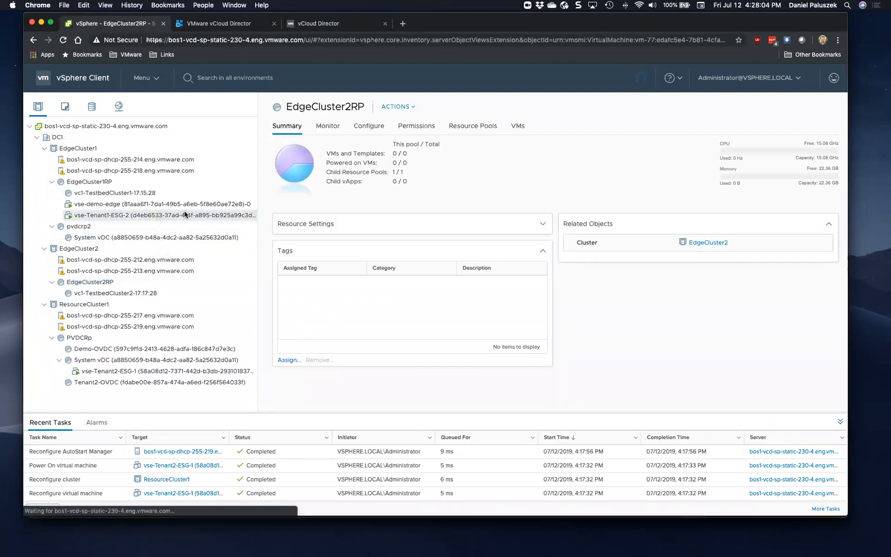
left_click(163, 215)
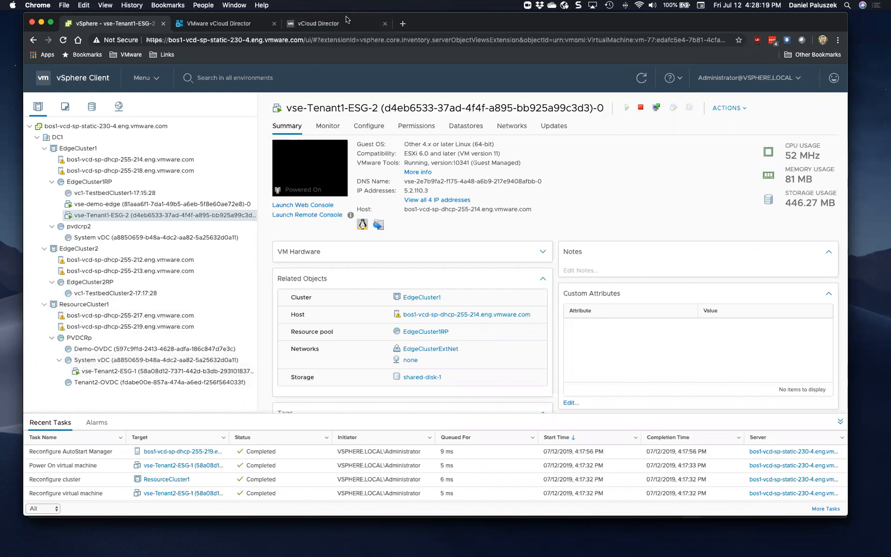
left_click(318, 23)
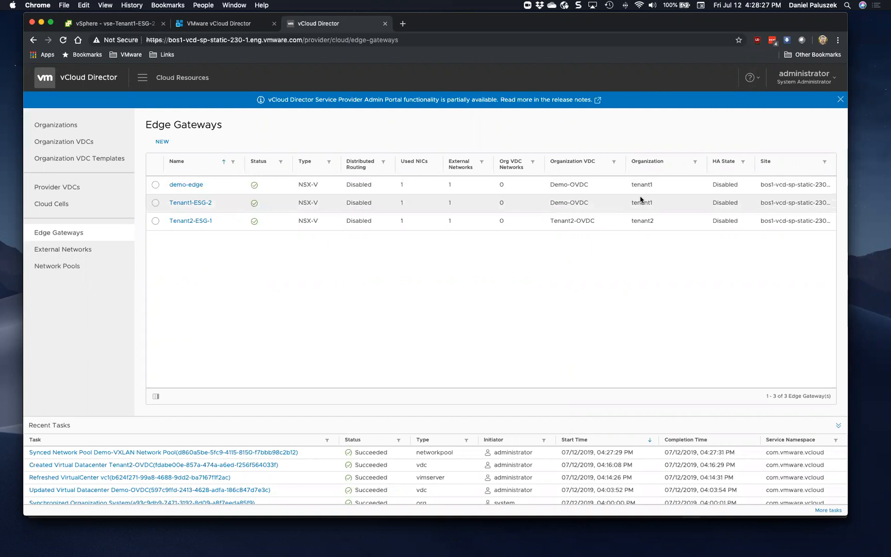
mouse_move(620, 221)
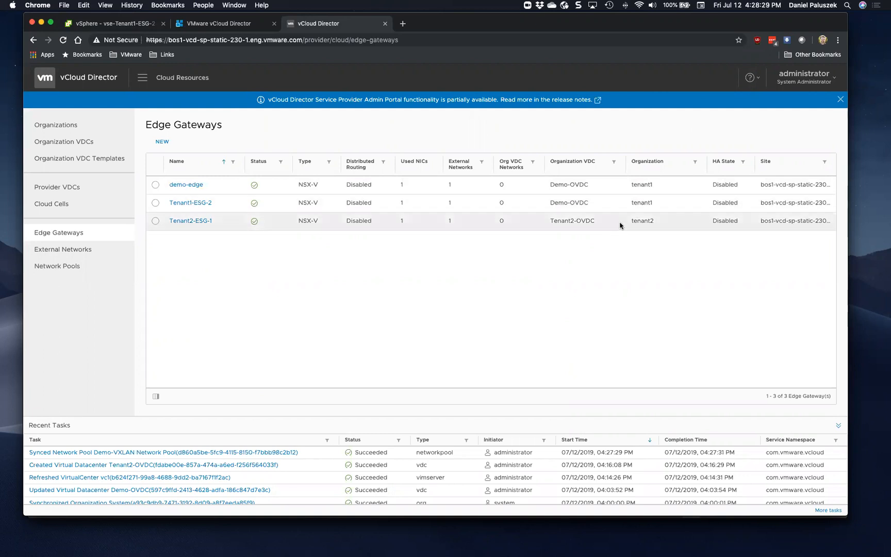
mouse_move(617, 221)
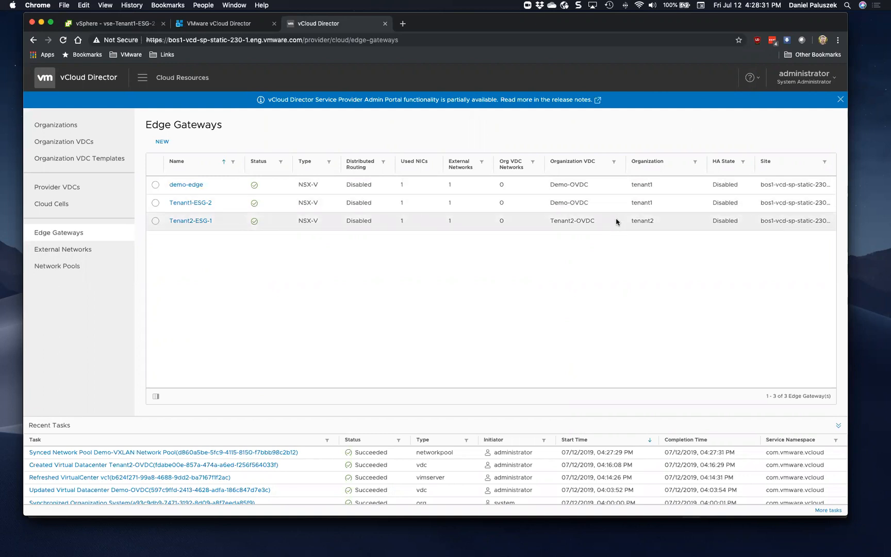